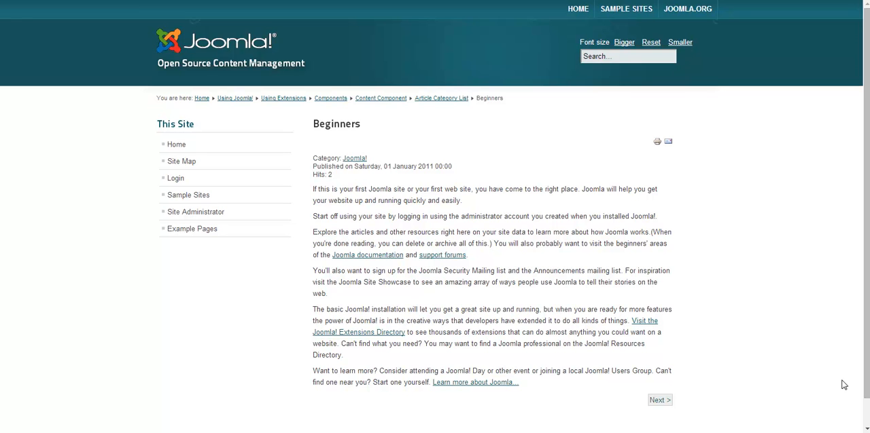
{"action": "mouse_move", "coordinate": [694, 328]}
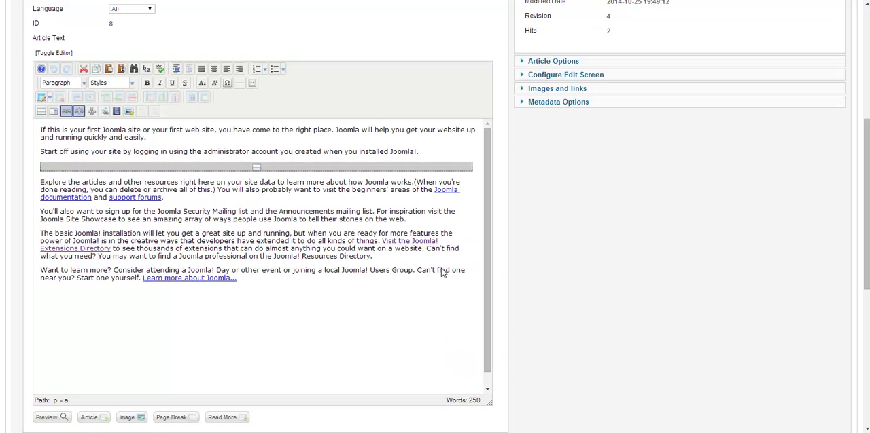
Scroll to the 'You'll also want to sign up…' paragraph about the Security Mailing list.
{"action": "scroll", "scroll_direction": "up", "scroll_amount": 3}
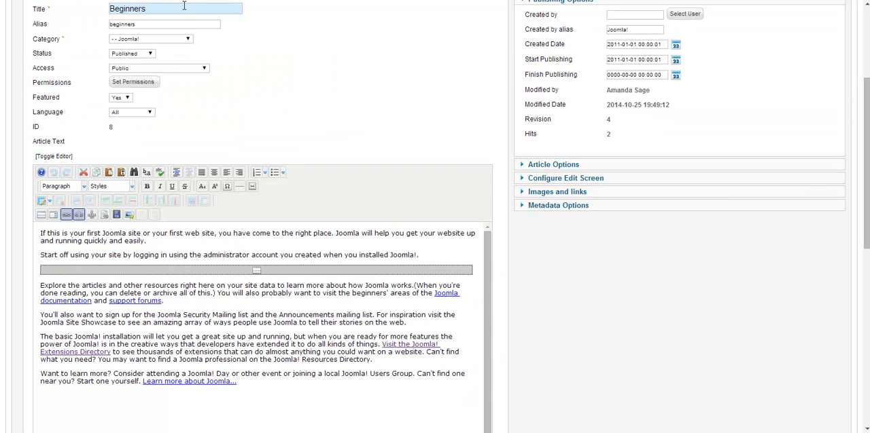
{"action": "scroll", "scroll_direction": "down", "scroll_amount": 3}
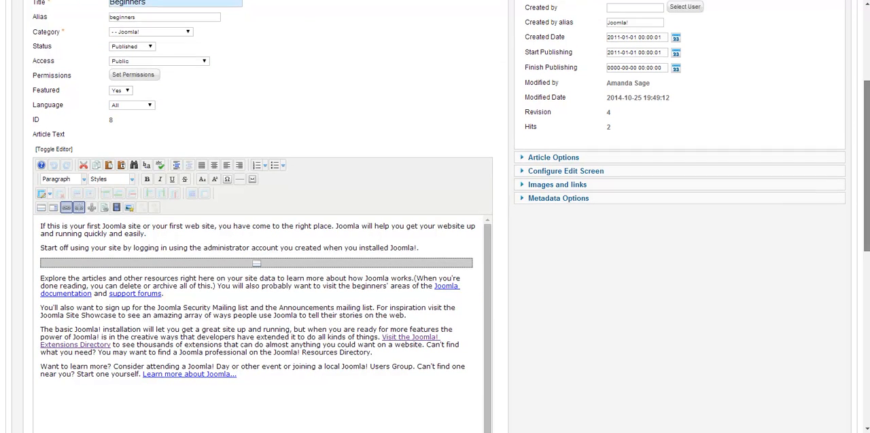
{"action": "scroll", "scroll_direction": "down", "scroll_amount": 3}
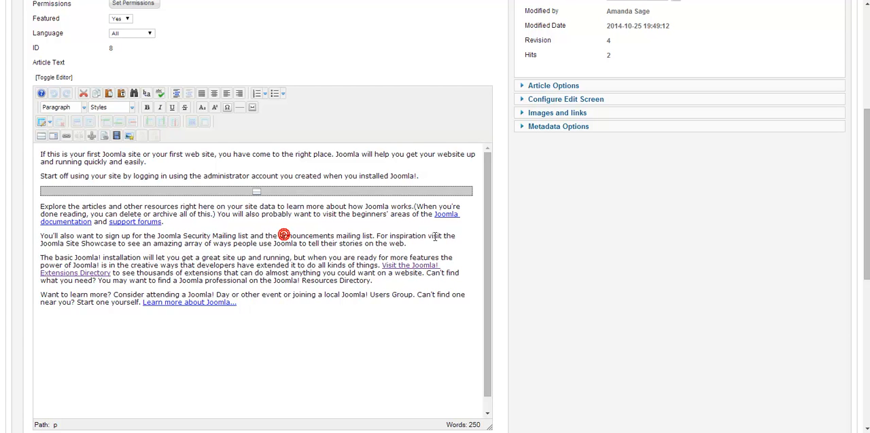
{"action": "mouse_move", "coordinate": [480, 228]}
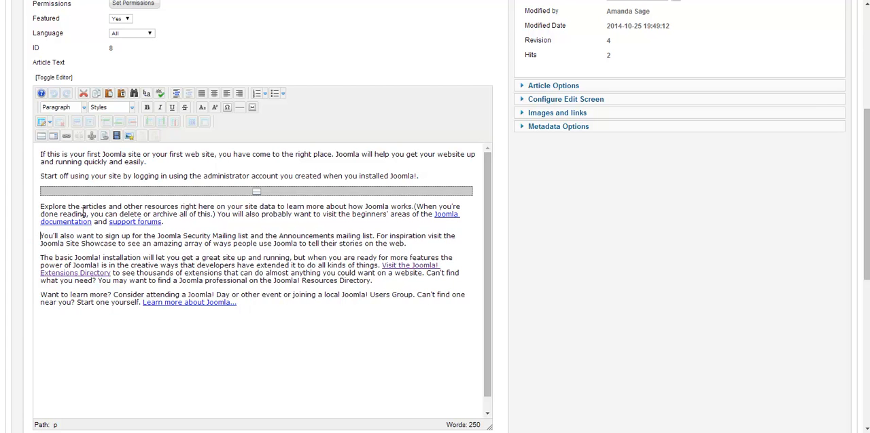
{"action": "mouse_move", "coordinate": [129, 136]}
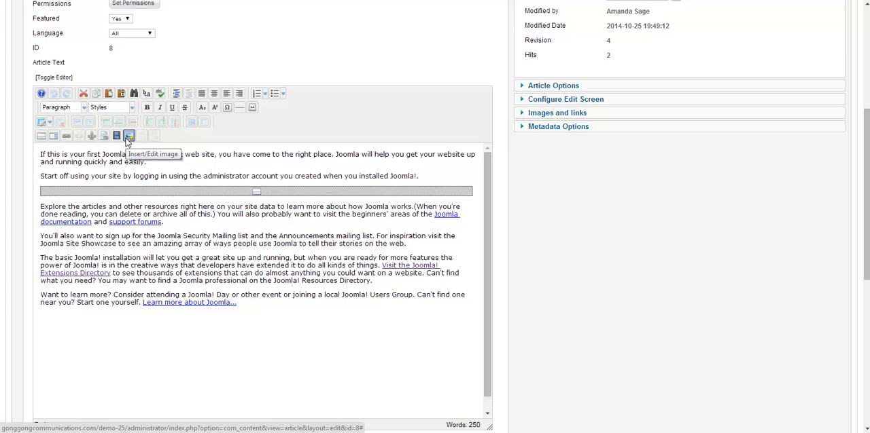
Open Image Manager Extended from the TinyMCE Insert/Edit image button.
{"action": "left_click", "coordinate": [128, 135]}
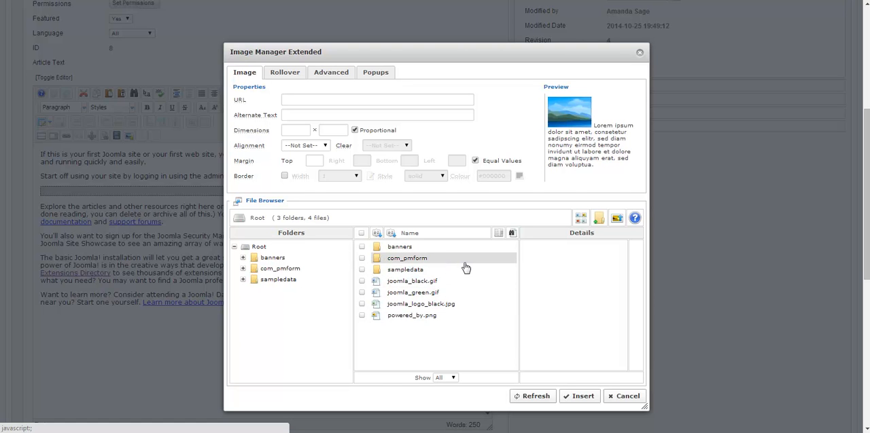
{"action": "mouse_move", "coordinate": [598, 217]}
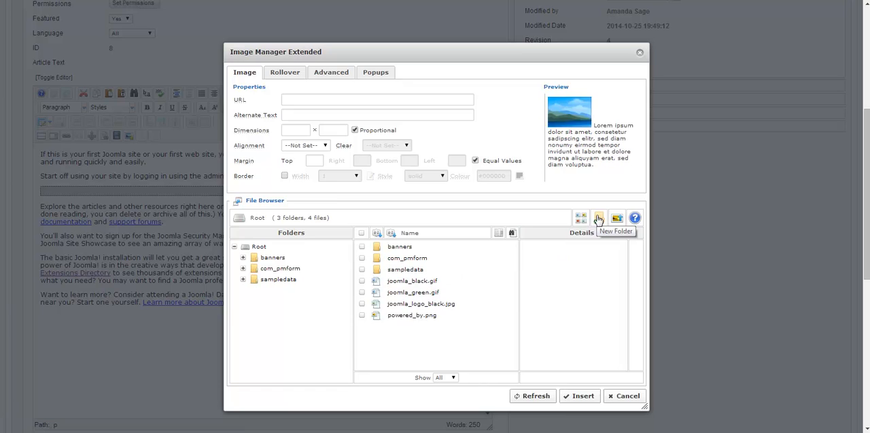
Create a folder named 'icons' in the image library and go inside it.
{"action": "left_click", "coordinate": [598, 218]}
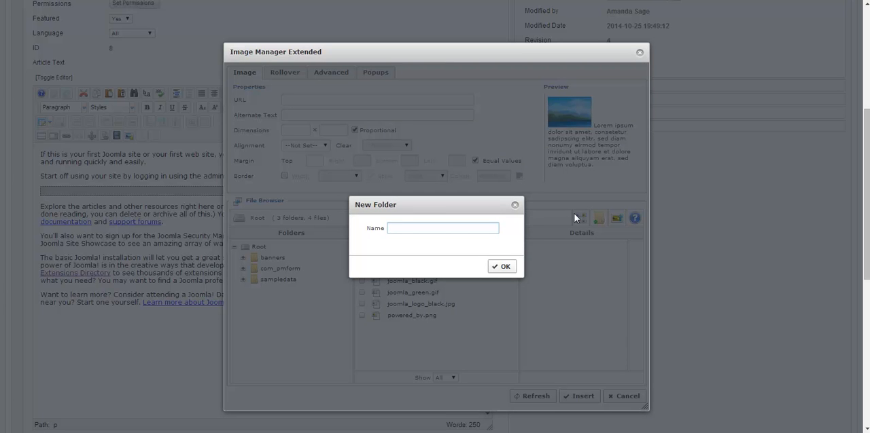
{"action": "type", "text": "icons"}
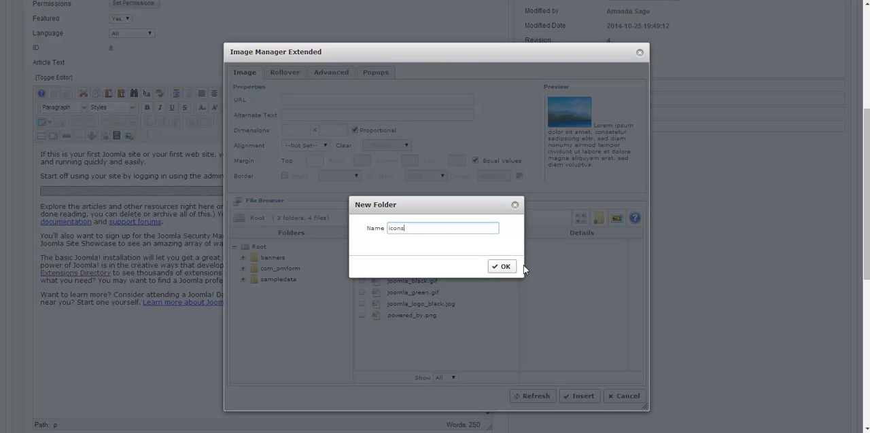
{"action": "left_click", "coordinate": [502, 267]}
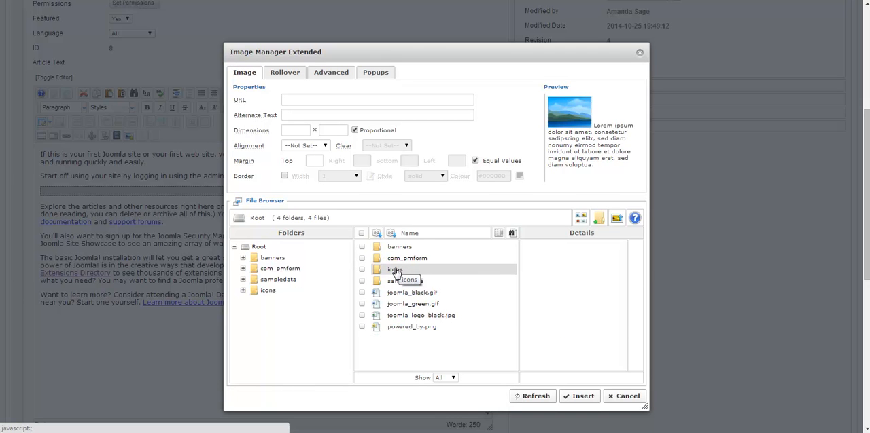
{"action": "double_click", "coordinate": [391, 269]}
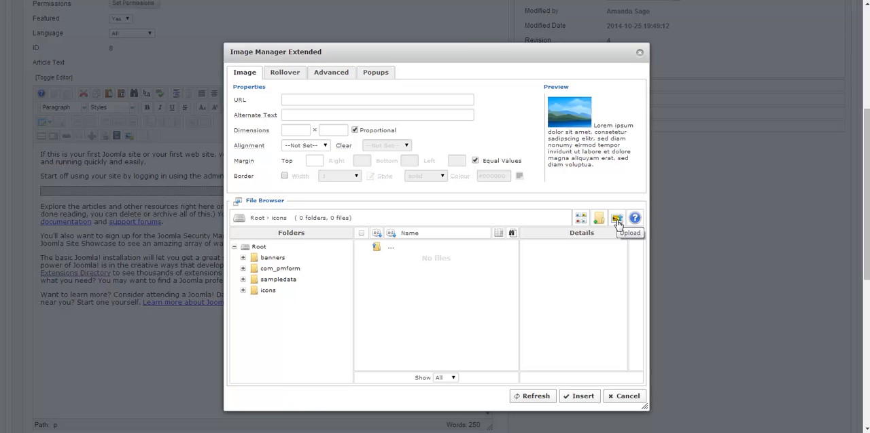
{"action": "mouse_move", "coordinate": [617, 218]}
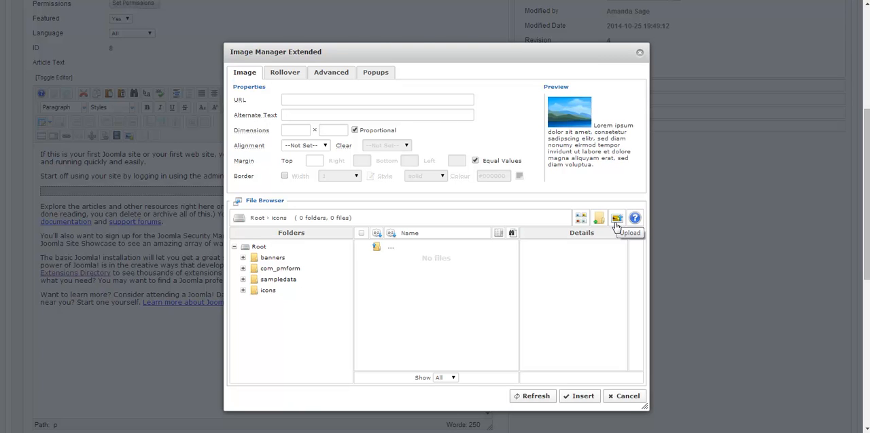
Upload beginner.png from the computer into the icons folder.
{"action": "left_click", "coordinate": [616, 218]}
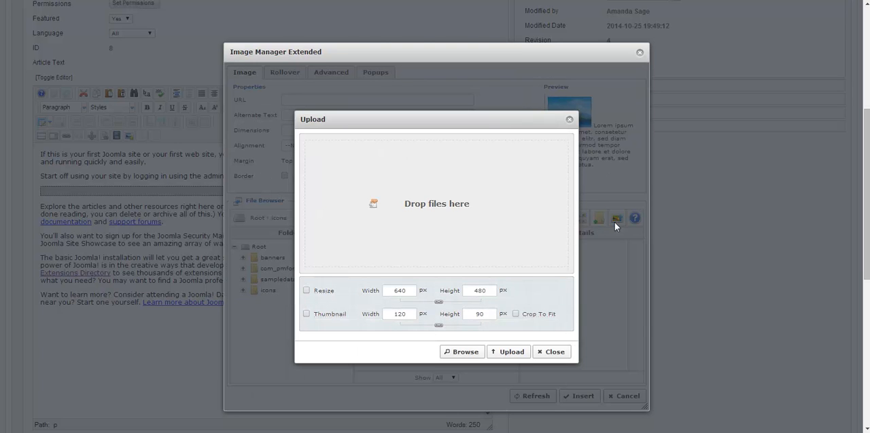
{"action": "mouse_move", "coordinate": [517, 208]}
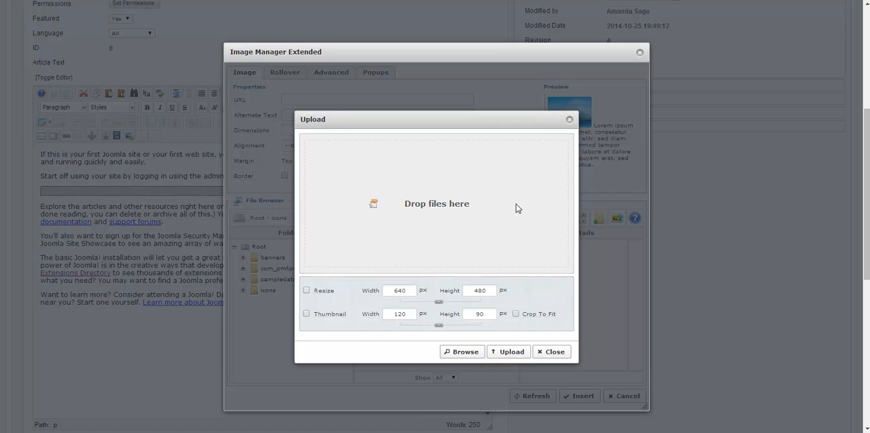
{"action": "left_click", "coordinate": [462, 352]}
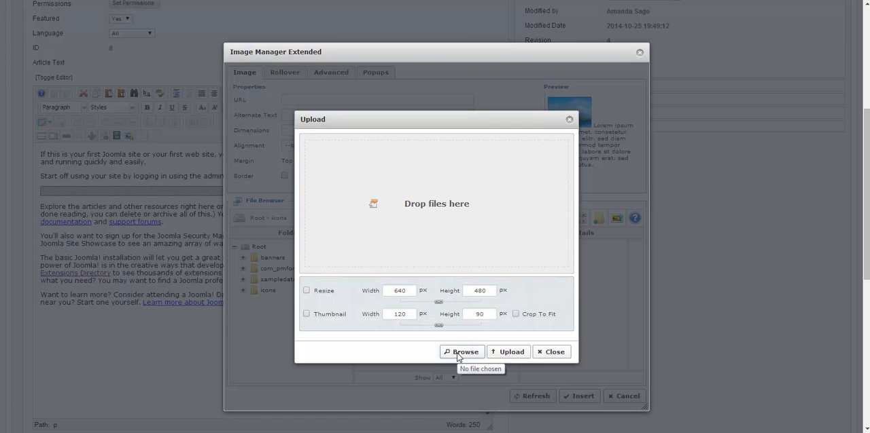
{"action": "mouse_move", "coordinate": [218, 397]}
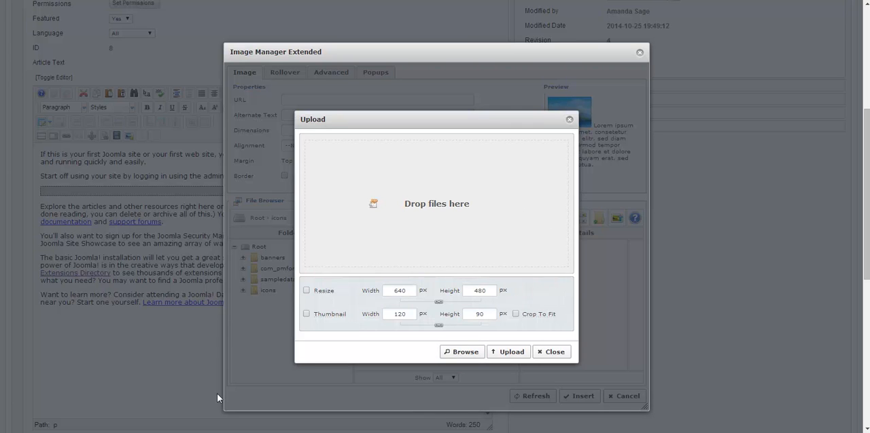
{"action": "left_click", "coordinate": [462, 352]}
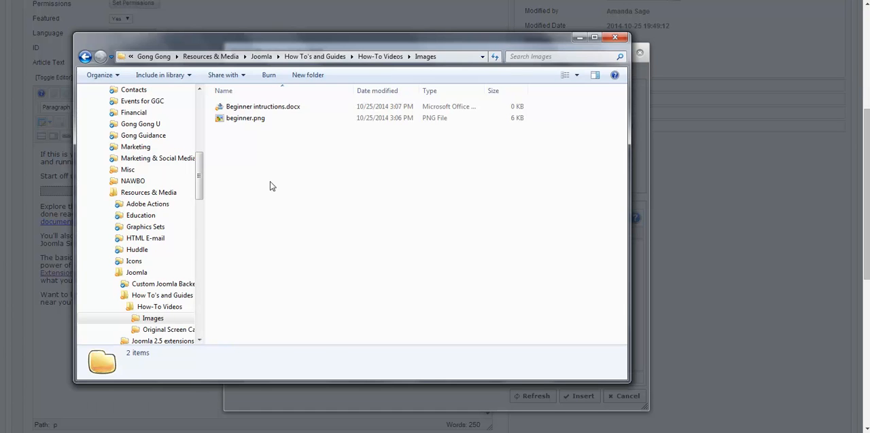
{"action": "left_click", "coordinate": [246, 117]}
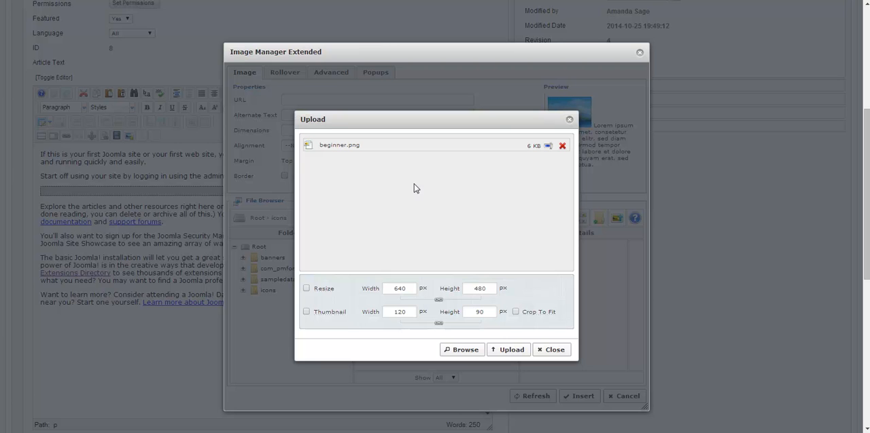
{"action": "left_click", "coordinate": [508, 349]}
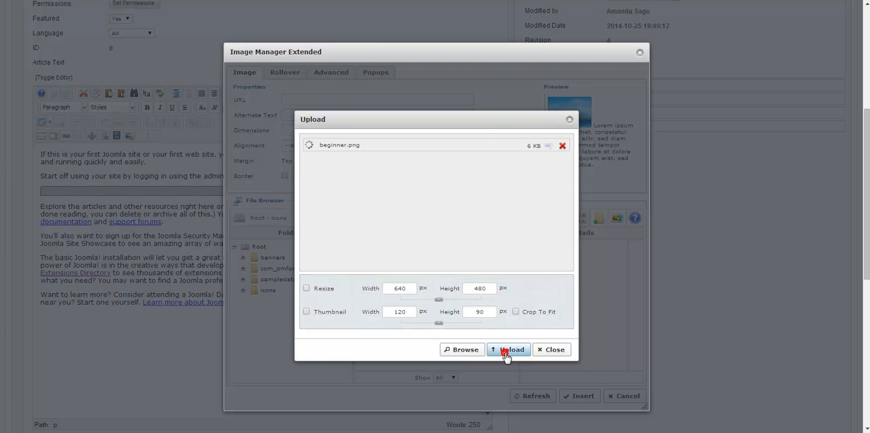
{"action": "left_click", "coordinate": [508, 350]}
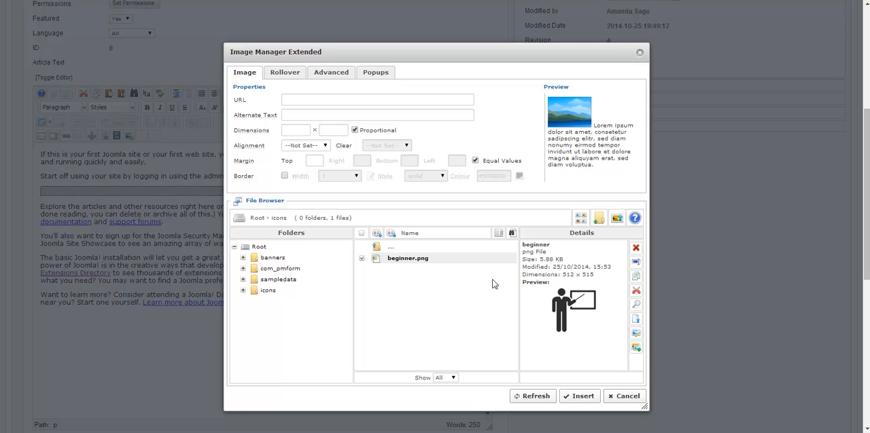
{"action": "mouse_move", "coordinate": [420, 267]}
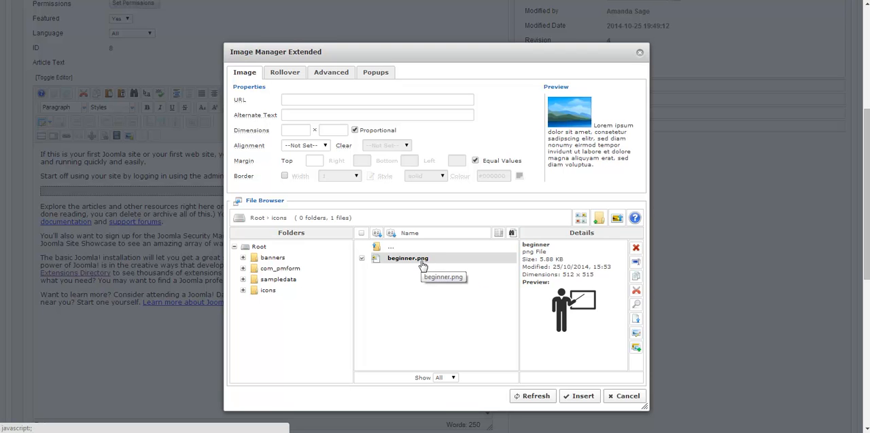
Select beginner.png and replace its alternate text 'beginner' with 'Icon of teacher'.
{"action": "double_click", "coordinate": [405, 259]}
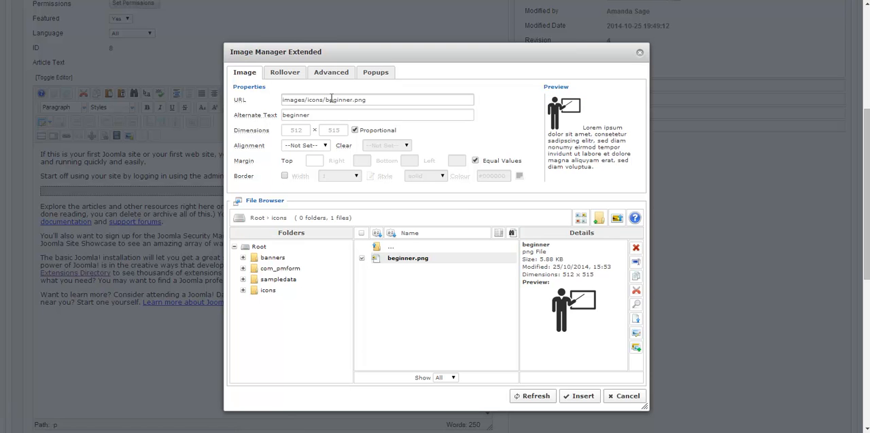
{"action": "mouse_move", "coordinate": [273, 119]}
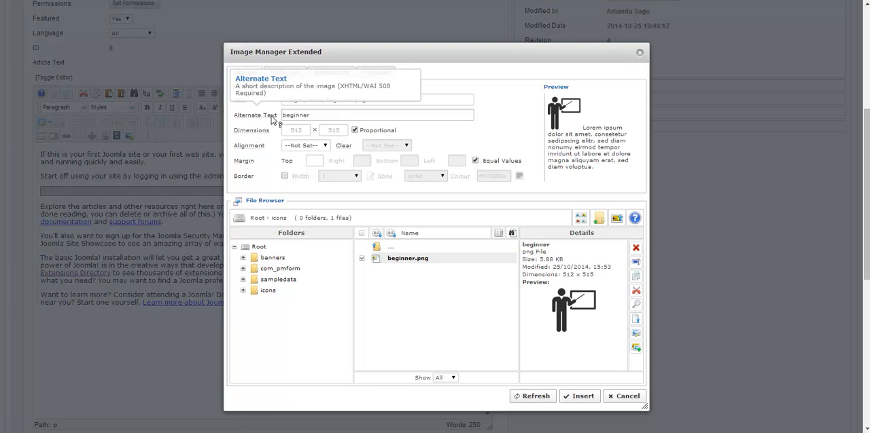
{"action": "double_click", "coordinate": [295, 115]}
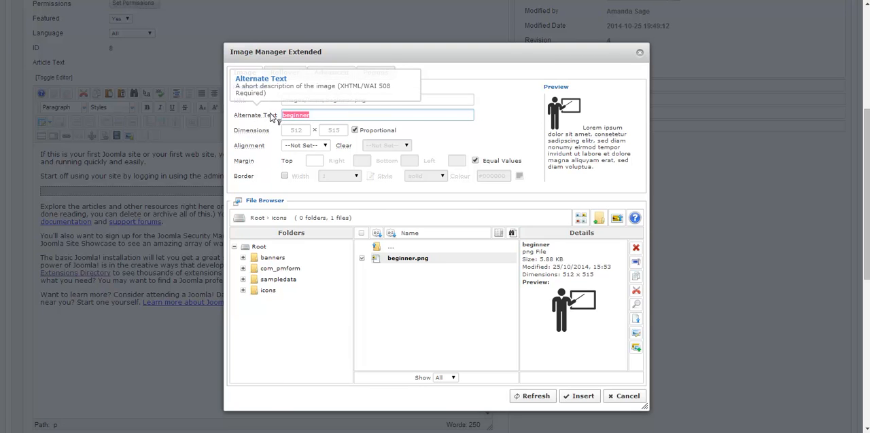
{"action": "mouse_move", "coordinate": [492, 120]}
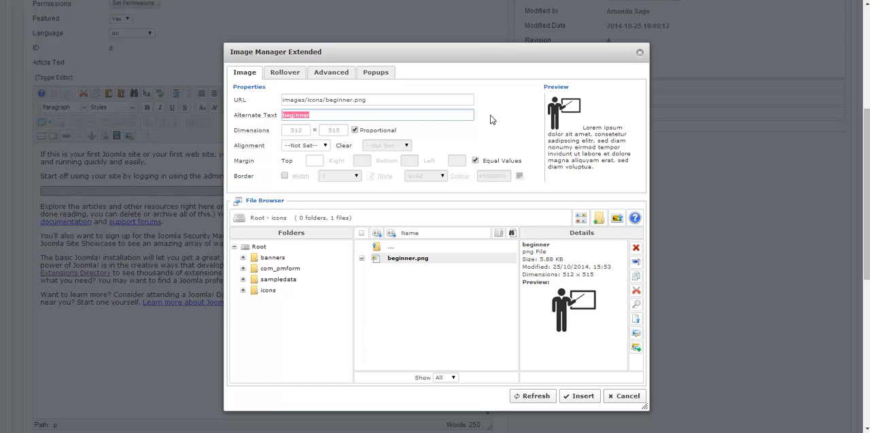
{"action": "type", "text": "Icon of te"}
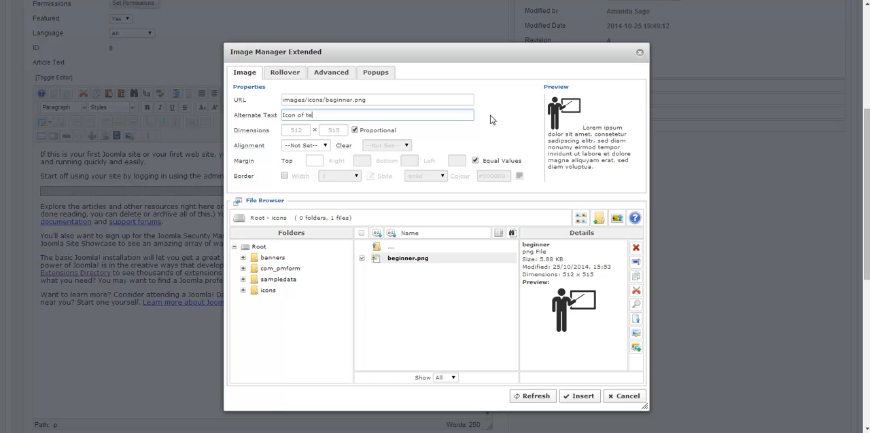
{"action": "type", "text": "acher"}
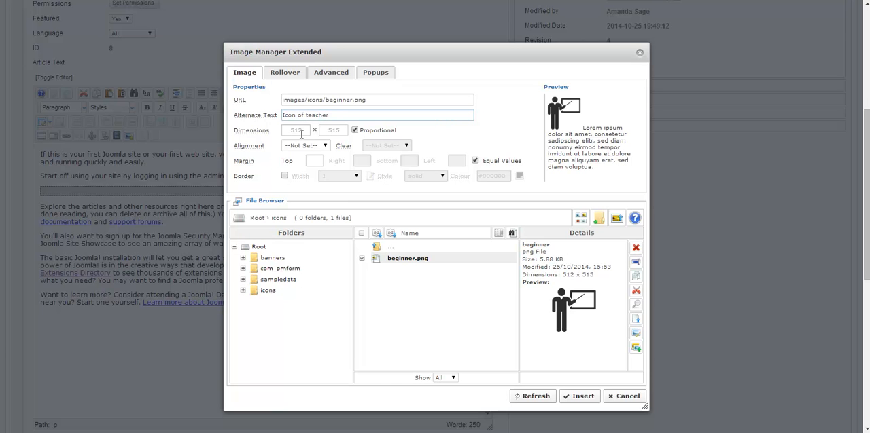
Set the image width to 300, with height proportionally becoming 302.
{"action": "triple_click", "coordinate": [297, 129]}
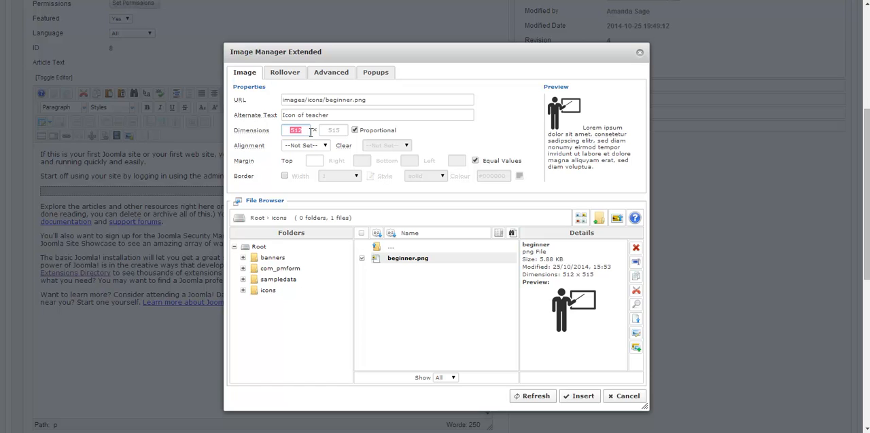
{"action": "type", "text": "300"}
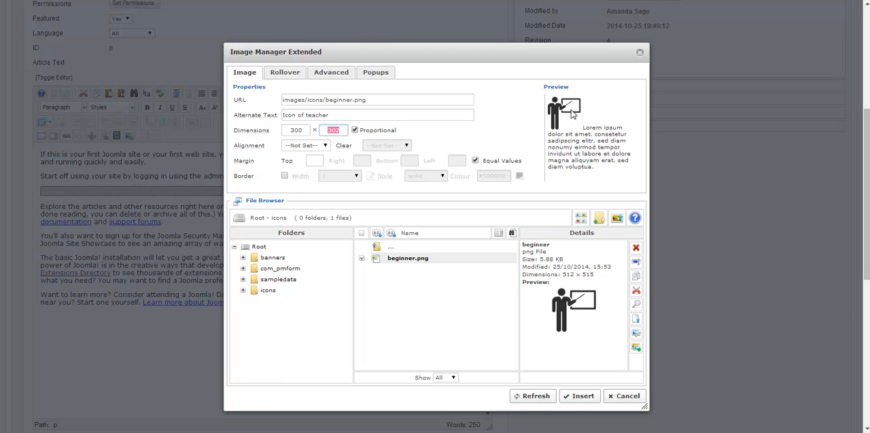
{"action": "mouse_move", "coordinate": [430, 140]}
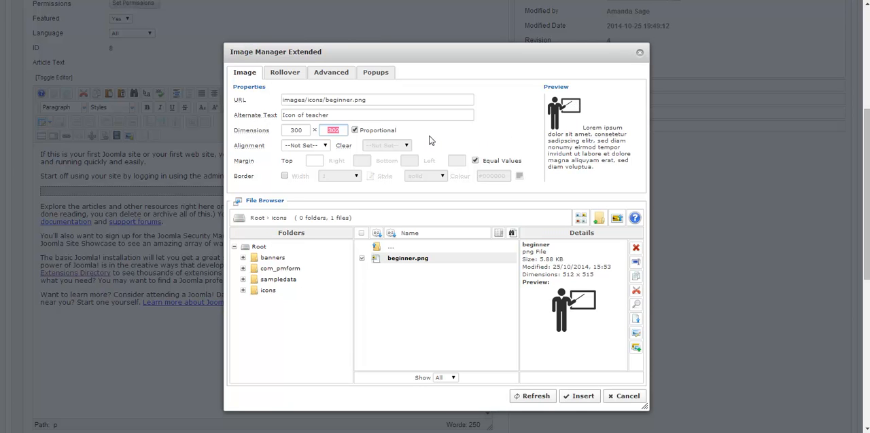
{"action": "mouse_move", "coordinate": [287, 155]}
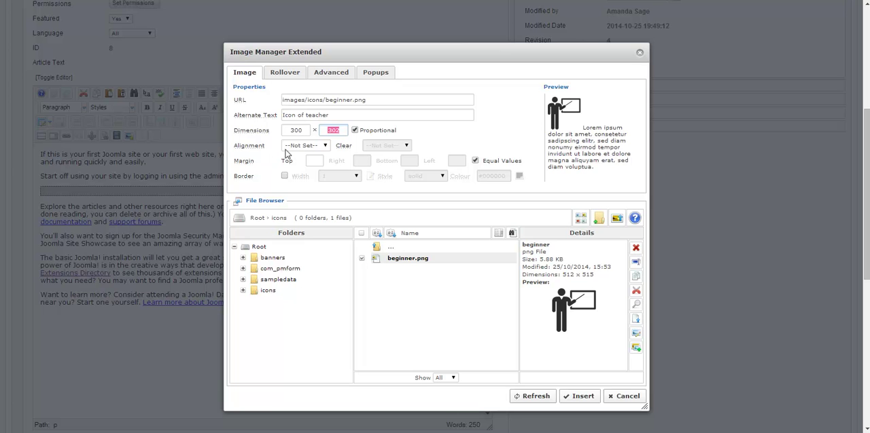
Set the image alignment to Right after briefly comparing with Left.
{"action": "left_click", "coordinate": [305, 144]}
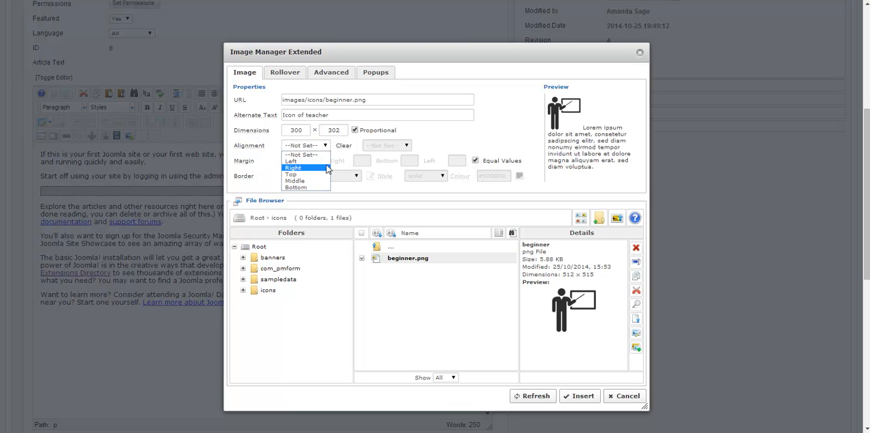
{"action": "left_click", "coordinate": [295, 167]}
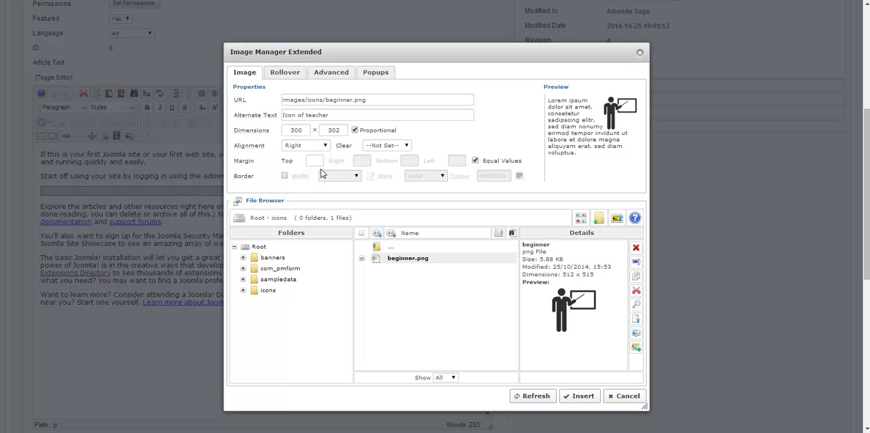
{"action": "left_click", "coordinate": [305, 145]}
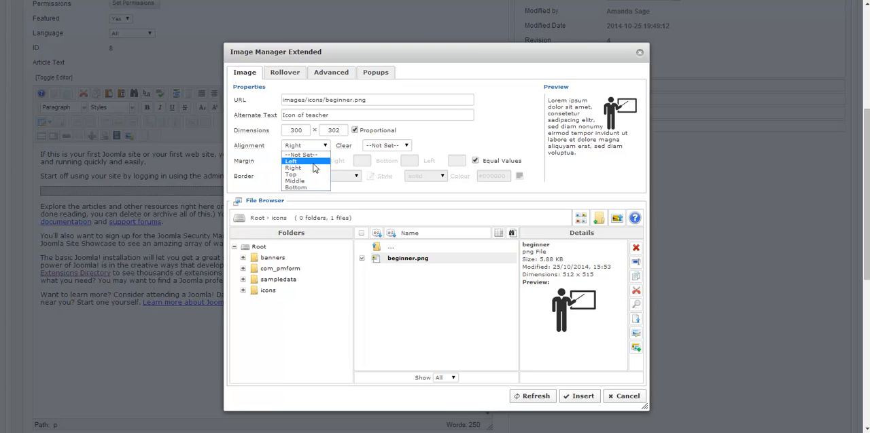
{"action": "left_click", "coordinate": [290, 161]}
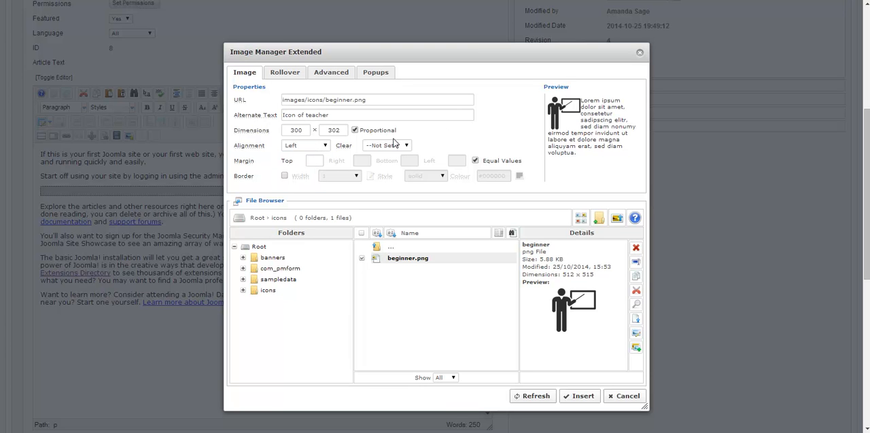
{"action": "left_click", "coordinate": [305, 145]}
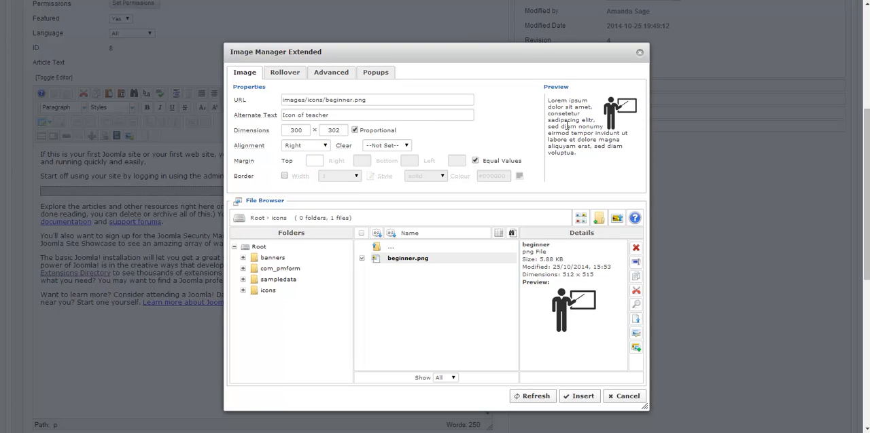
{"action": "mouse_move", "coordinate": [635, 94]}
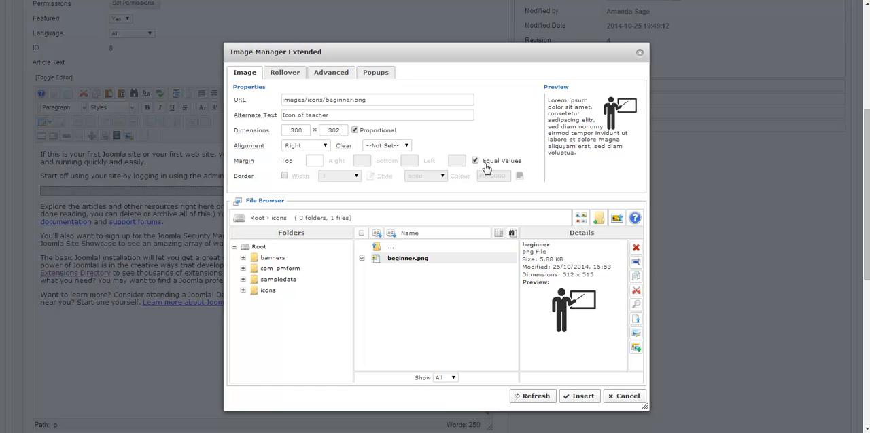
Turn off Equal Values and set margins top 0, right 0, bottom 5, left 5.
{"action": "left_click", "coordinate": [475, 160]}
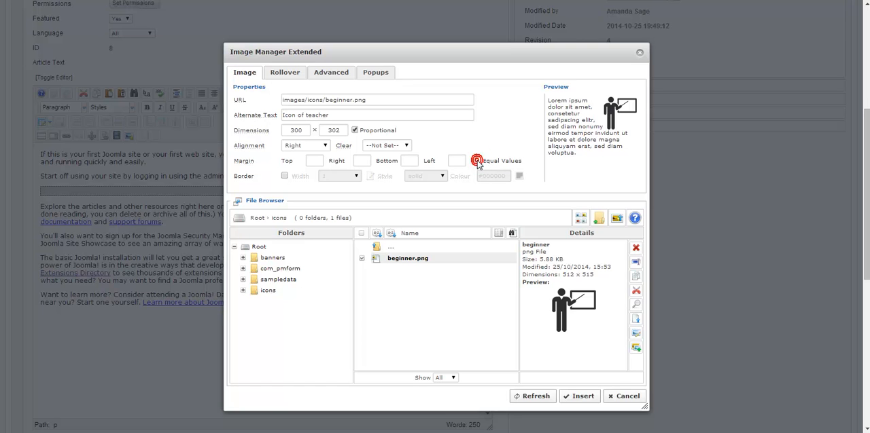
{"action": "left_click", "coordinate": [475, 160]}
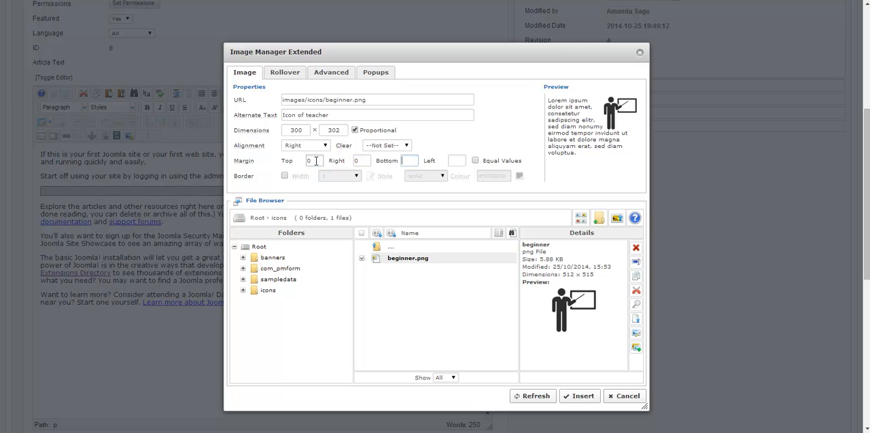
{"action": "type", "text": "5"}
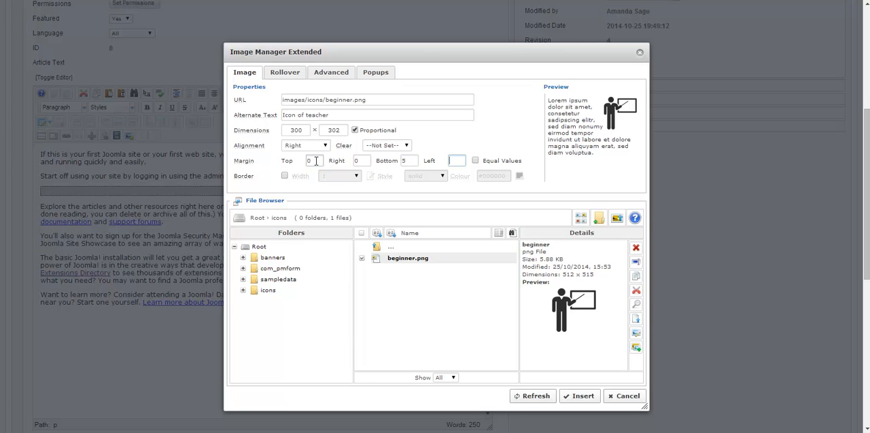
{"action": "type", "text": "5"}
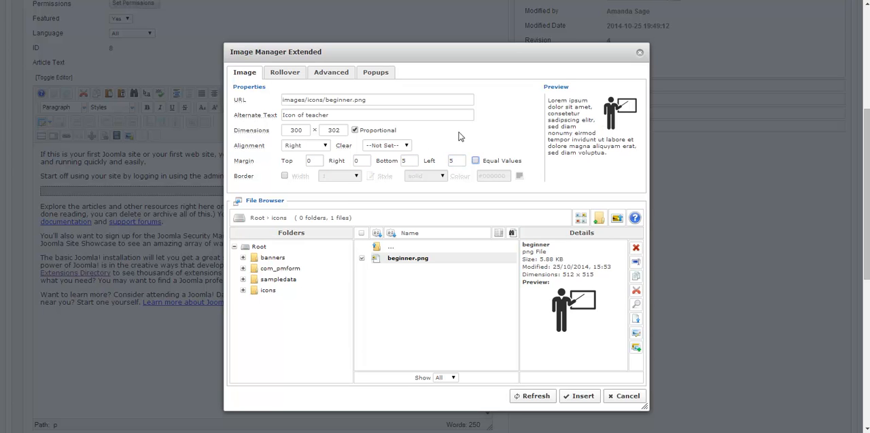
{"action": "mouse_move", "coordinate": [602, 111]}
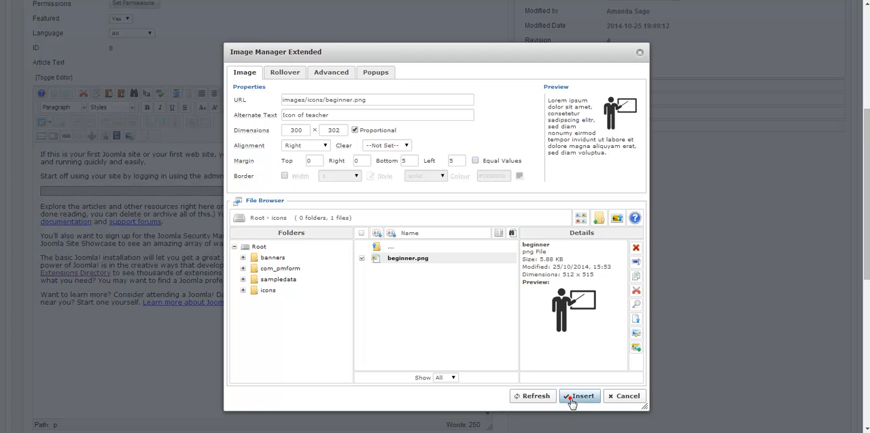
{"action": "left_click", "coordinate": [580, 396]}
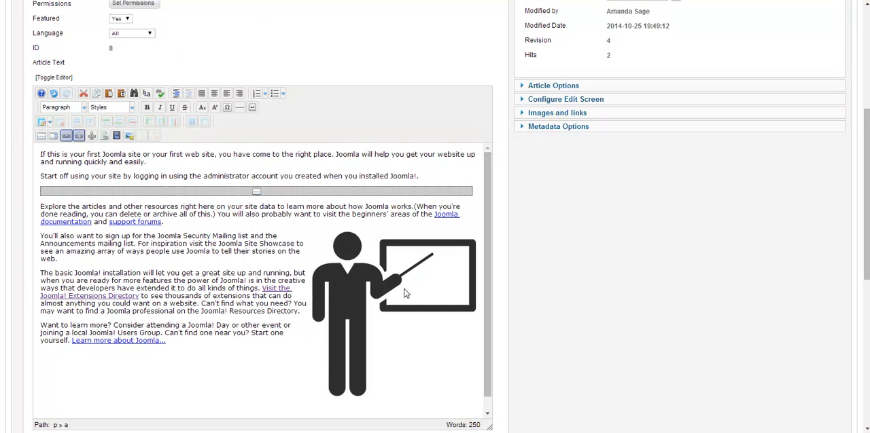
{"action": "left_click", "coordinate": [394, 292]}
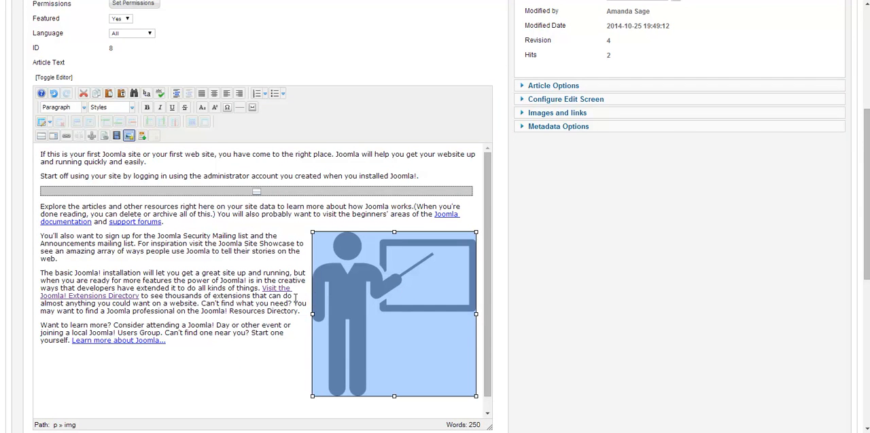
{"action": "mouse_move", "coordinate": [344, 287]}
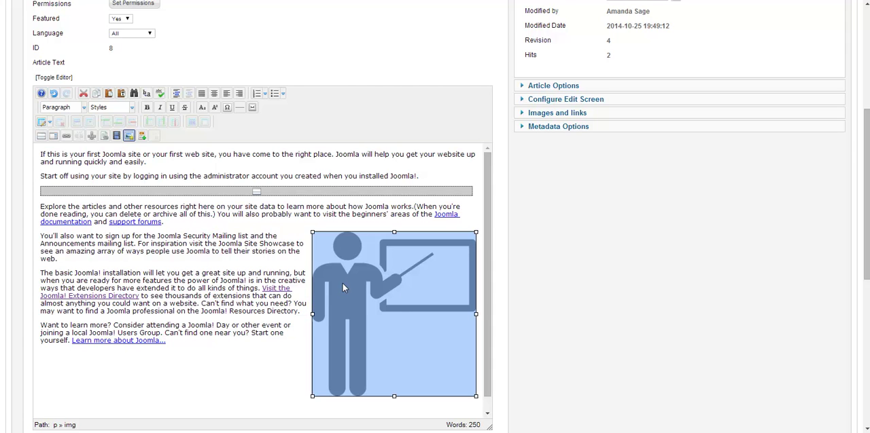
{"action": "mouse_move", "coordinate": [360, 292]}
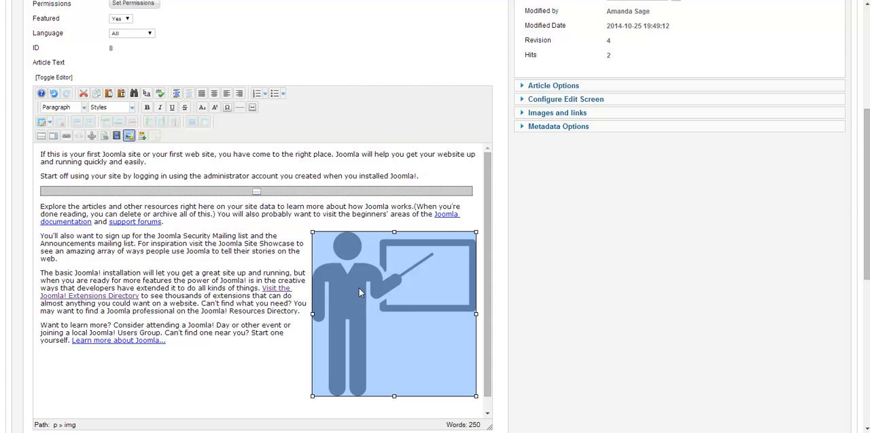
{"action": "mouse_move", "coordinate": [129, 135]}
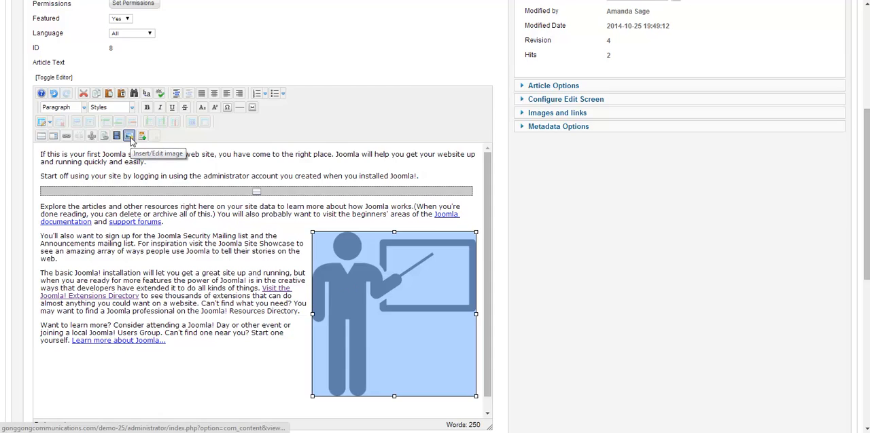
Reopen Image Manager Extended on the inserted teacher icon.
{"action": "left_click", "coordinate": [131, 137]}
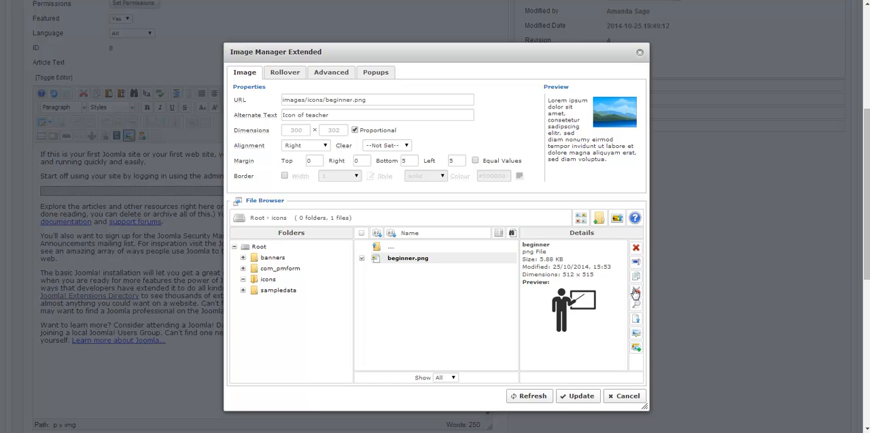
{"action": "mouse_move", "coordinate": [636, 341]}
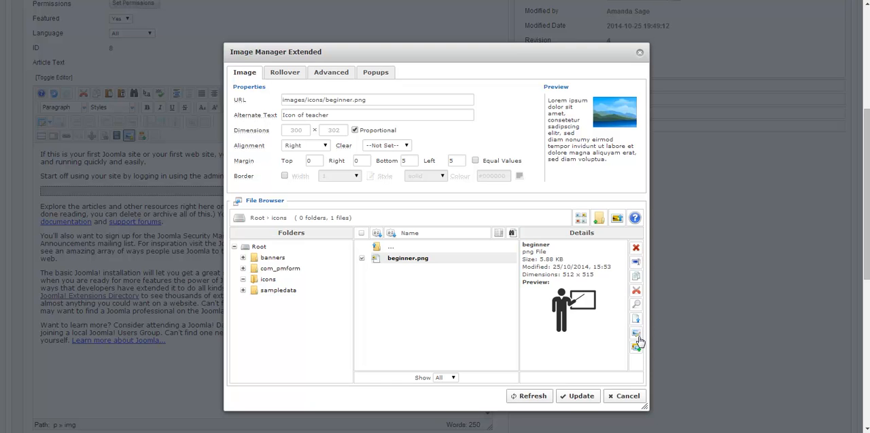
{"action": "mouse_move", "coordinate": [635, 333]}
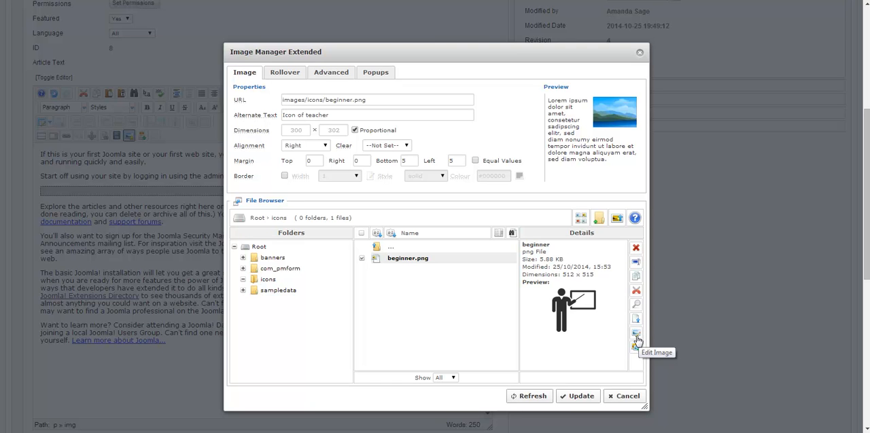
{"action": "mouse_move", "coordinate": [633, 334]}
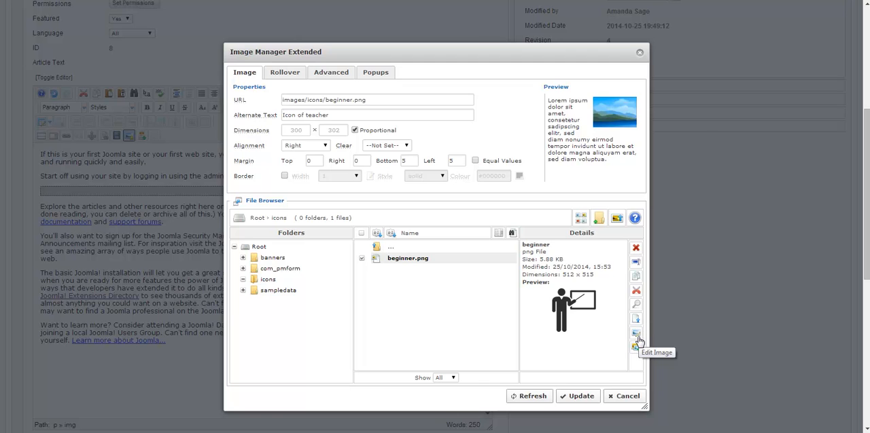
In the image editor, resize the teacher icon to width 200 (height 201) and apply.
{"action": "left_click", "coordinate": [630, 333]}
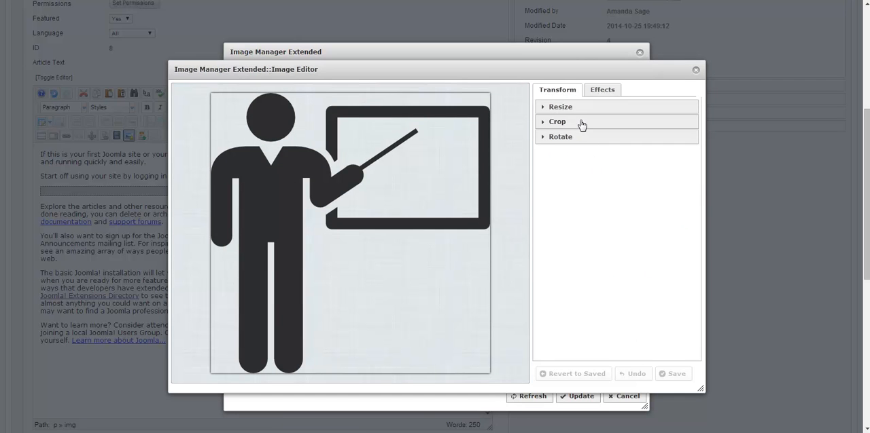
{"action": "left_click", "coordinate": [561, 107]}
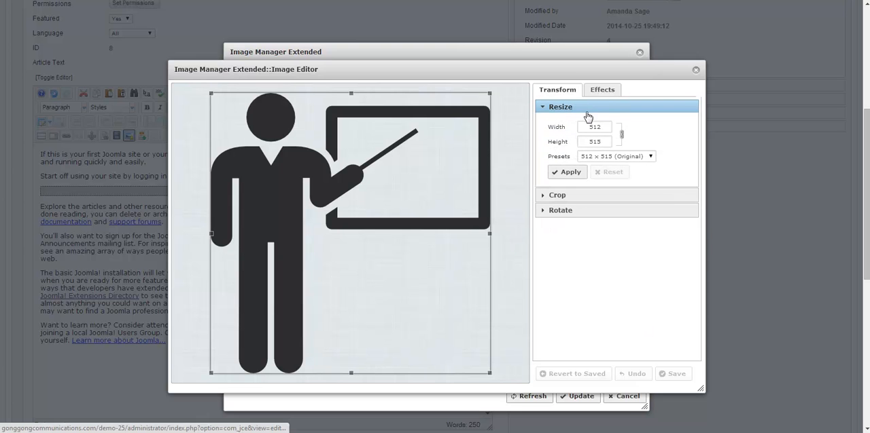
{"action": "left_click", "coordinate": [594, 127]}
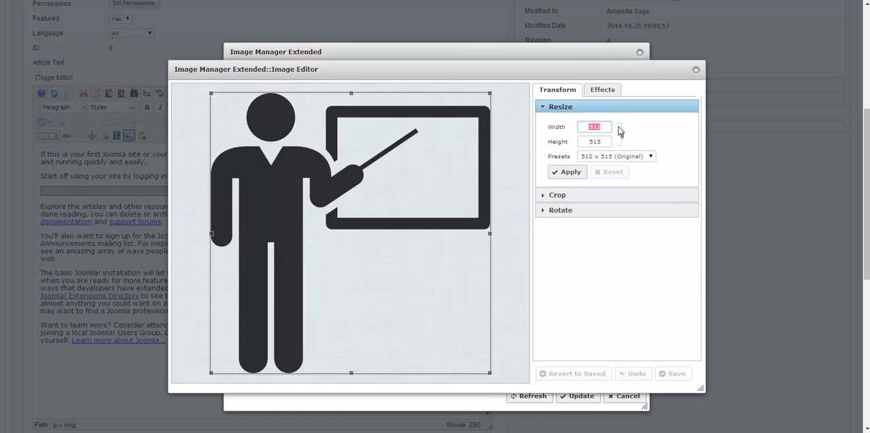
{"action": "type", "text": "200"}
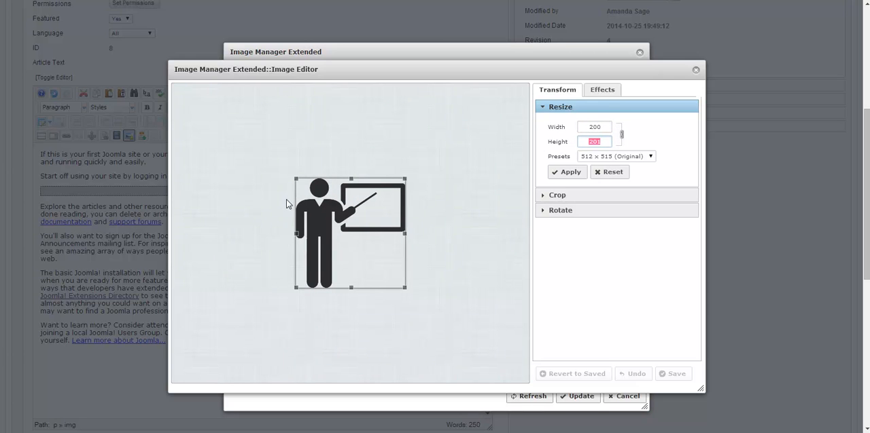
{"action": "mouse_move", "coordinate": [308, 216]}
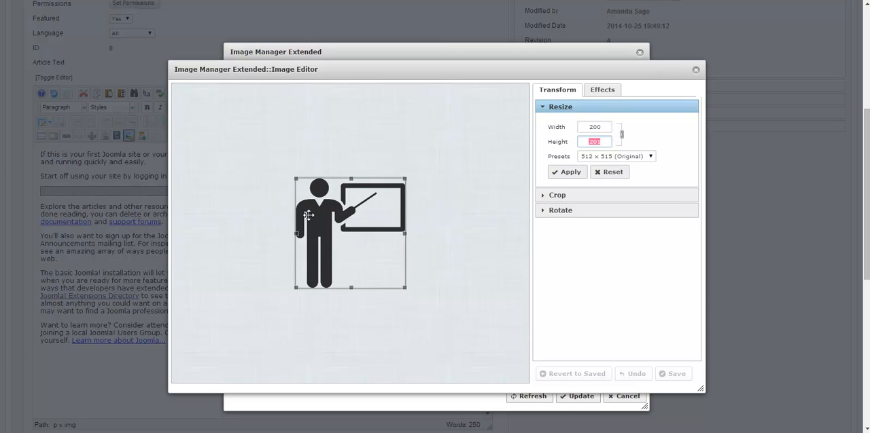
{"action": "mouse_move", "coordinate": [320, 258]}
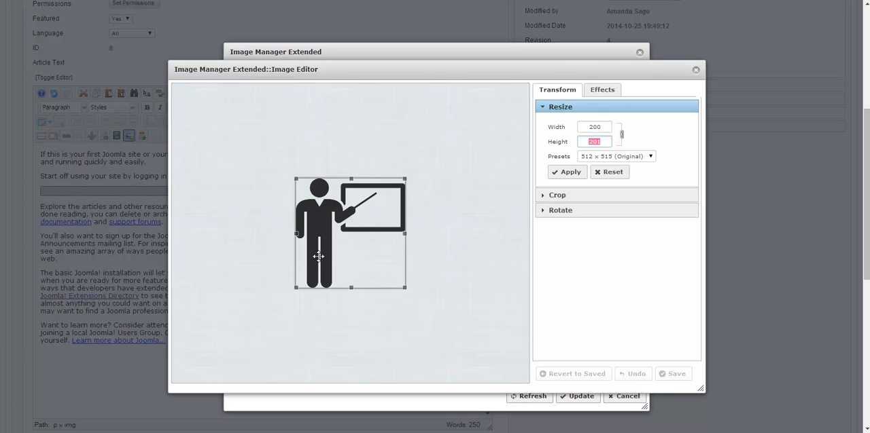
{"action": "left_click", "coordinate": [567, 171]}
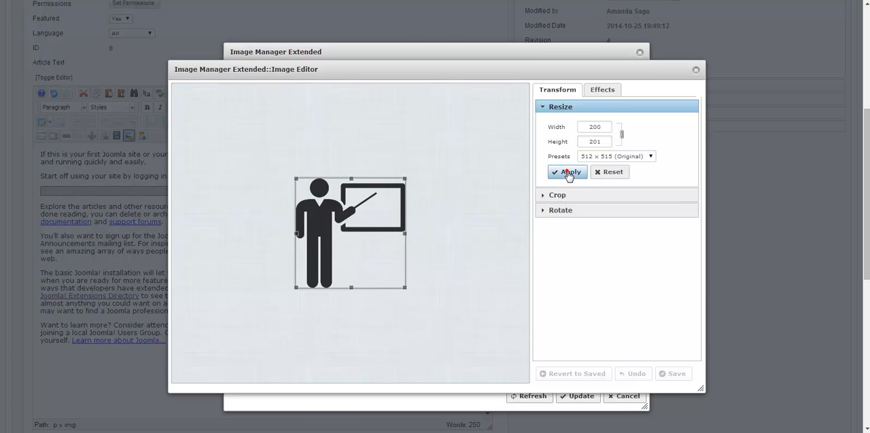
{"action": "left_click", "coordinate": [567, 172]}
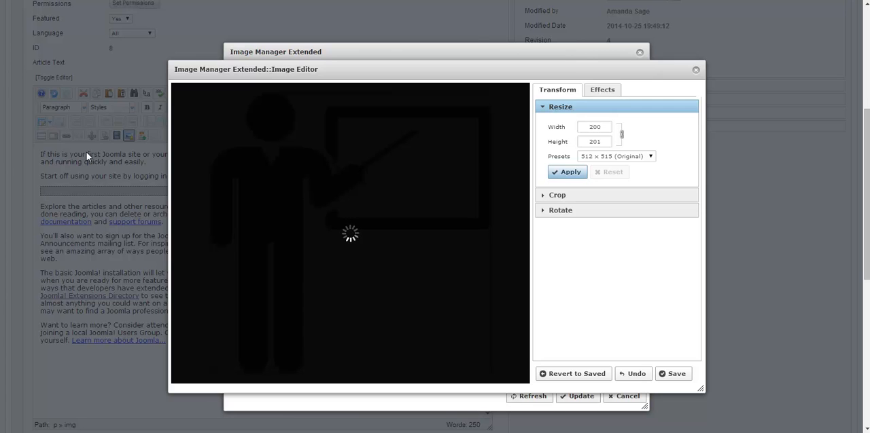
{"action": "mouse_move", "coordinate": [330, 73]}
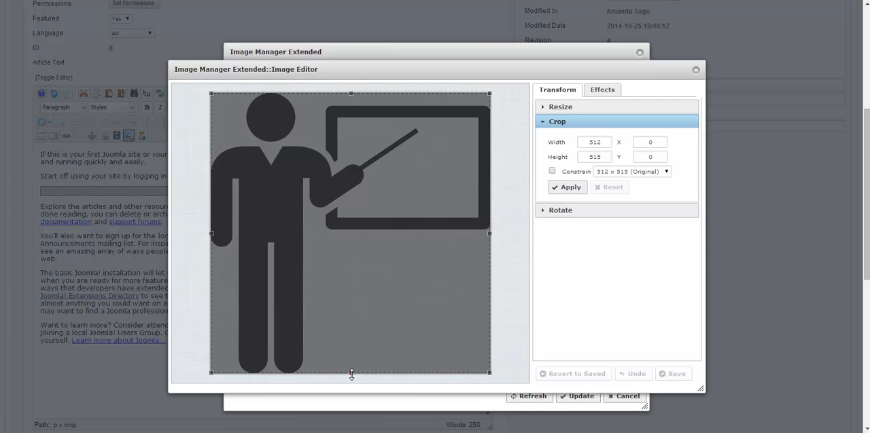
Crop the teacher icon to 512 by 333 pixels, cutting off its lower legs.
{"action": "left_click_drag", "start_coordinate": [351, 374], "coordinate": [354, 307]}
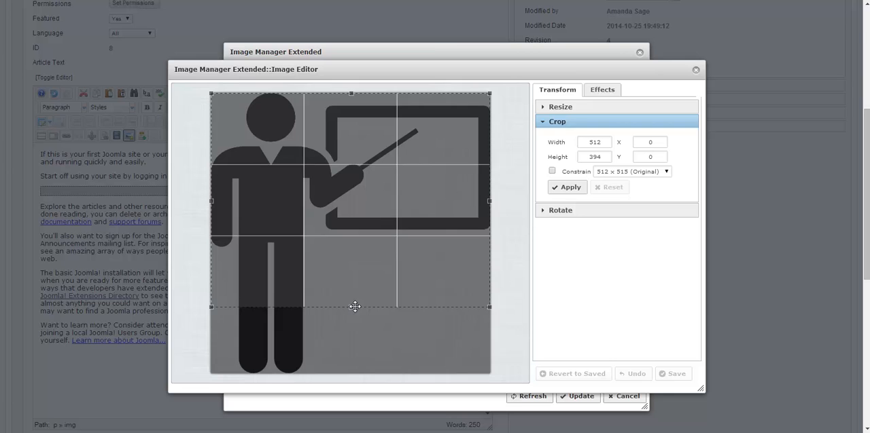
{"action": "left_click_drag", "start_coordinate": [351, 307], "coordinate": [351, 275]}
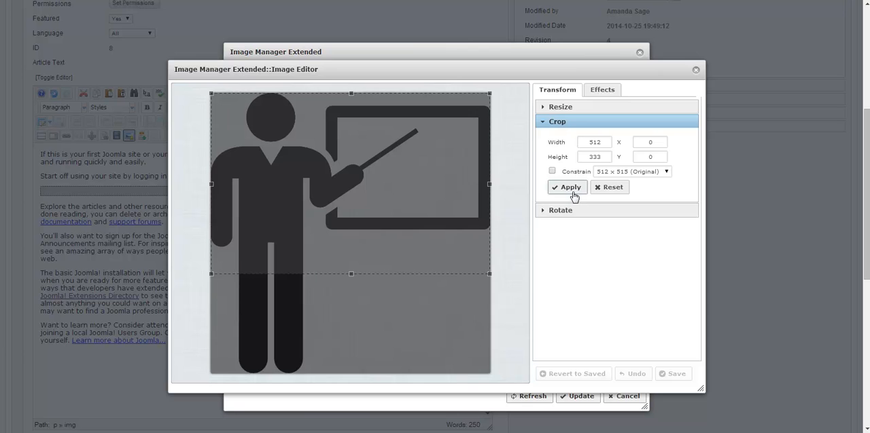
{"action": "left_click", "coordinate": [566, 187]}
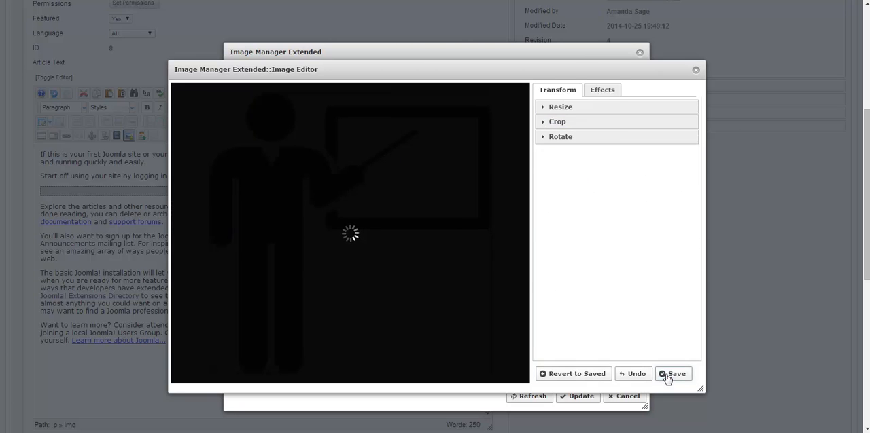
Save the edited icon as a new file named beginner-new.
{"action": "left_click", "coordinate": [672, 374]}
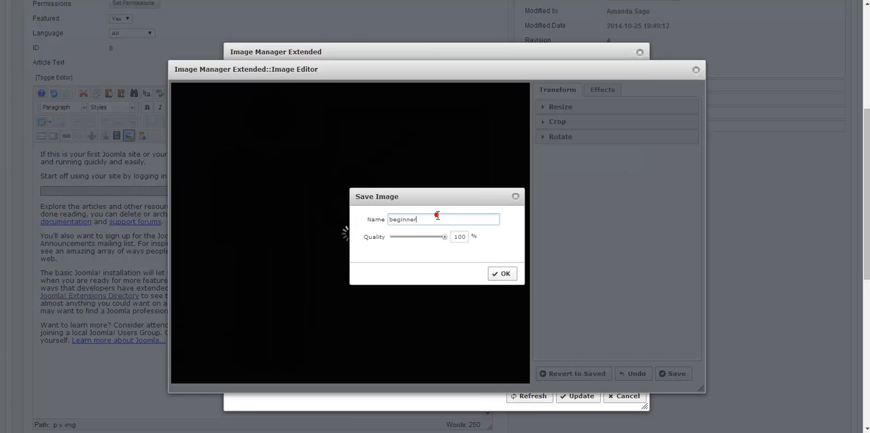
{"action": "type", "text": "-new"}
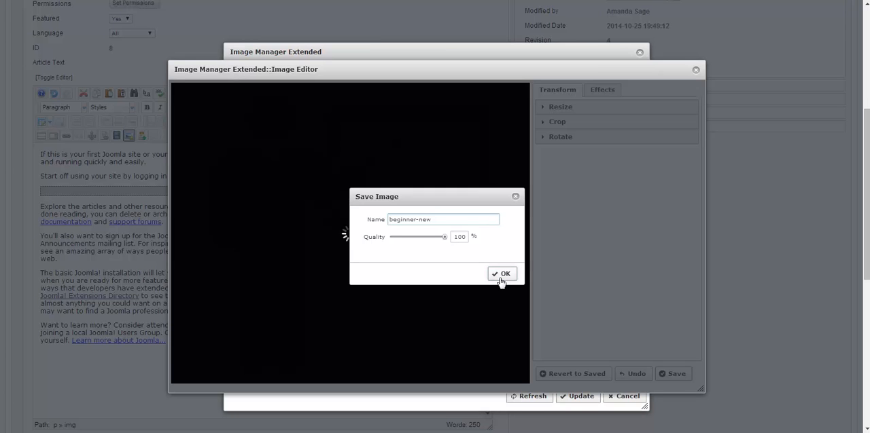
{"action": "left_click", "coordinate": [502, 274]}
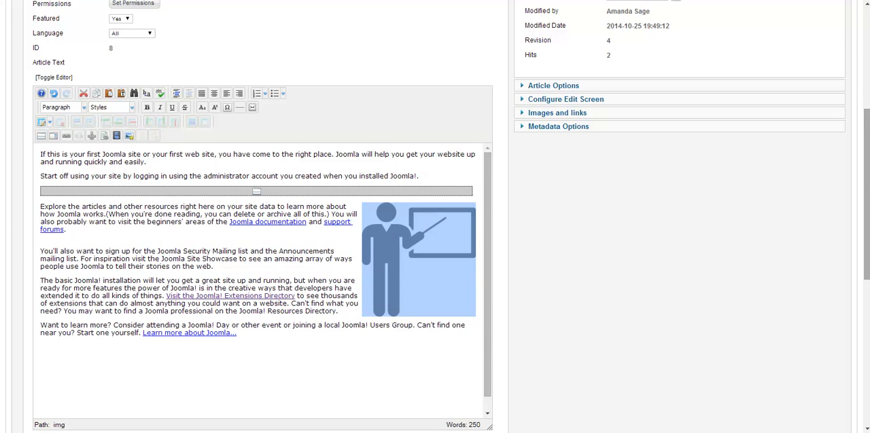
Save the Beginners article and view it on the live site.
{"action": "left_click", "coordinate": [612, 70]}
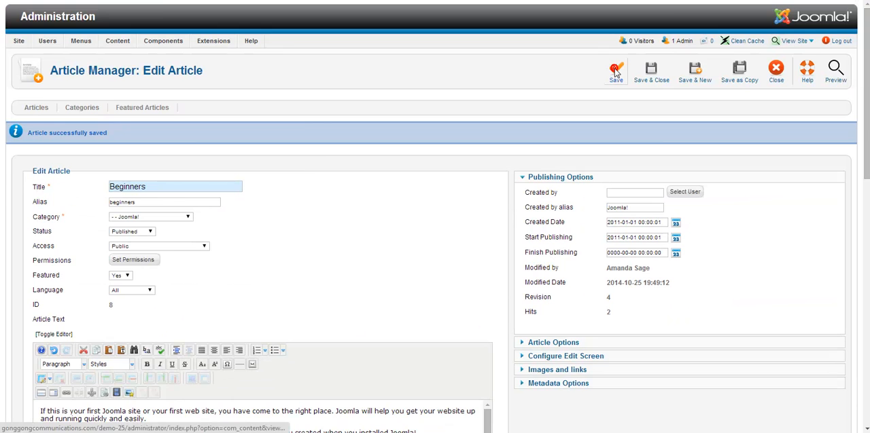
{"action": "left_click", "coordinate": [831, 70]}
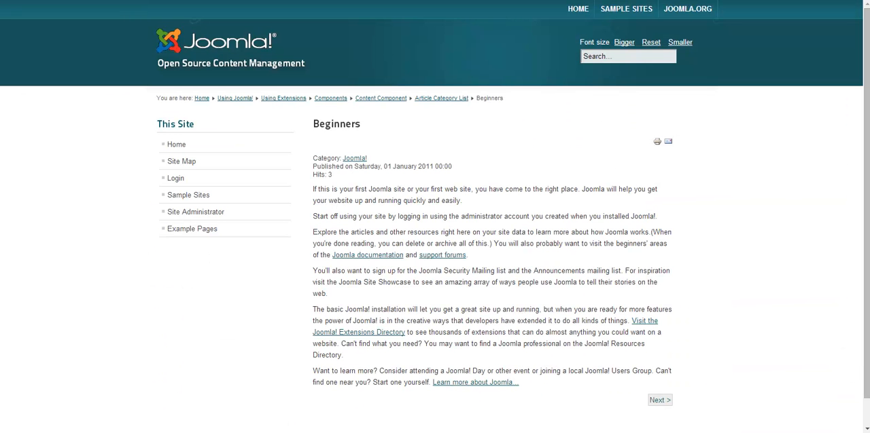